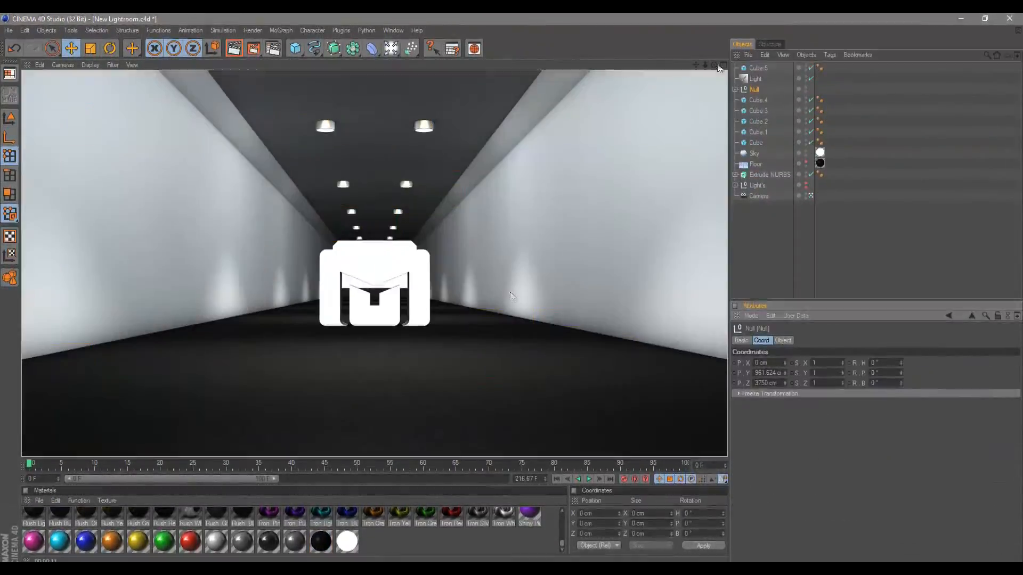
# Select the white extruded logo to show its Extrude NURBS object properties.
pyautogui.click(769, 174)
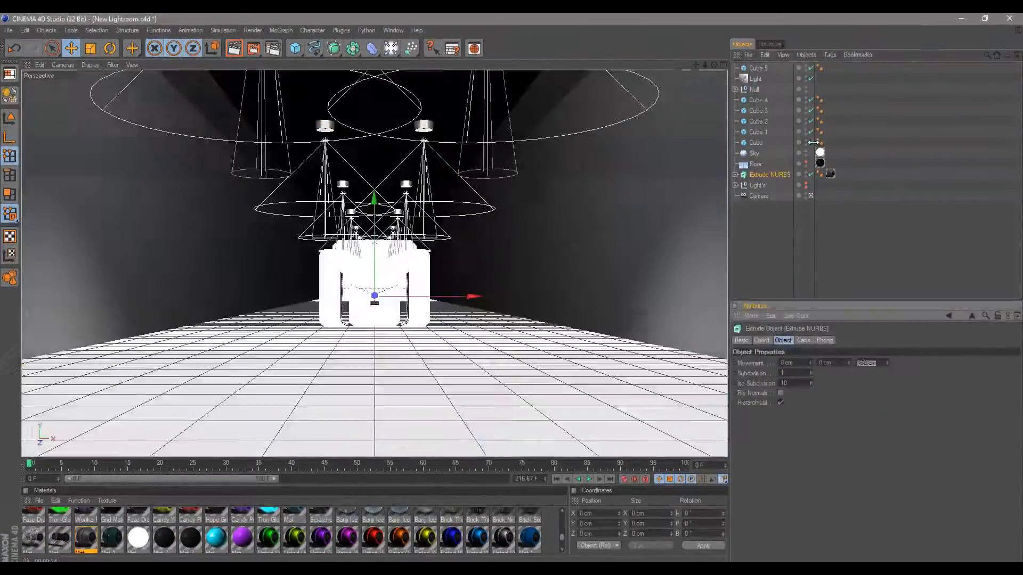